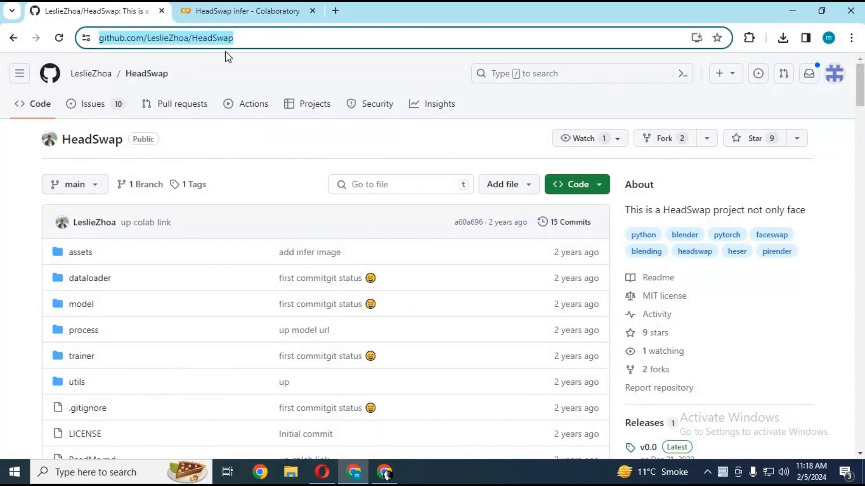
mouse_move(221, 125)
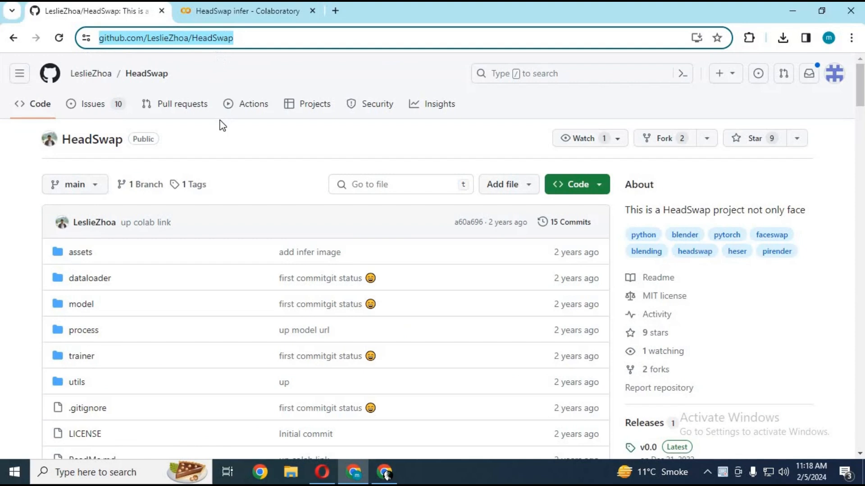
Step: Read through the HeadSwap README and launch its single-image inference notebook in Colab
scroll("down", 3)
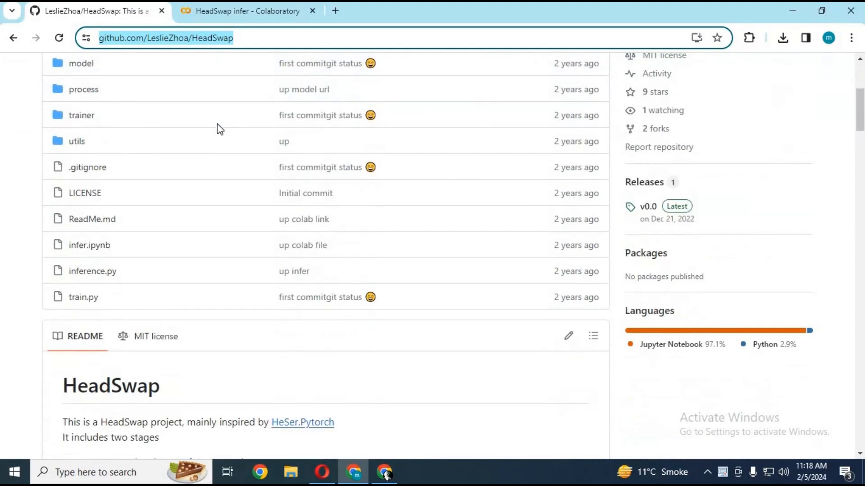
scroll("down", 3)
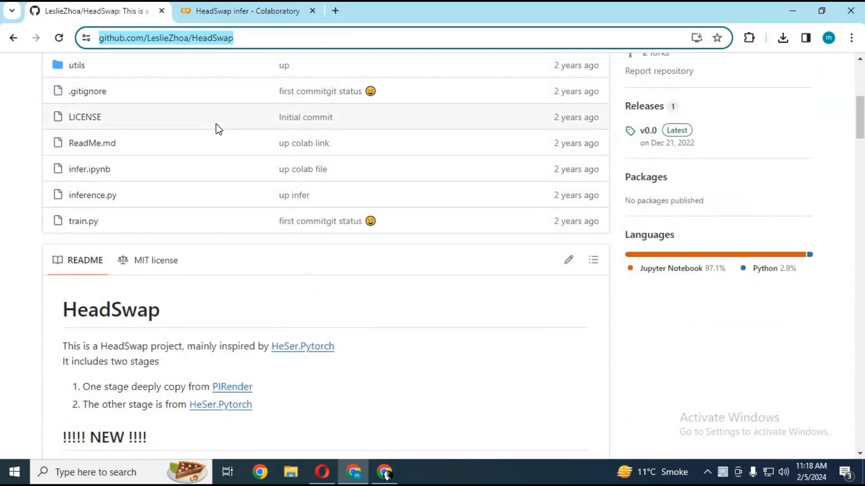
scroll("up", 3)
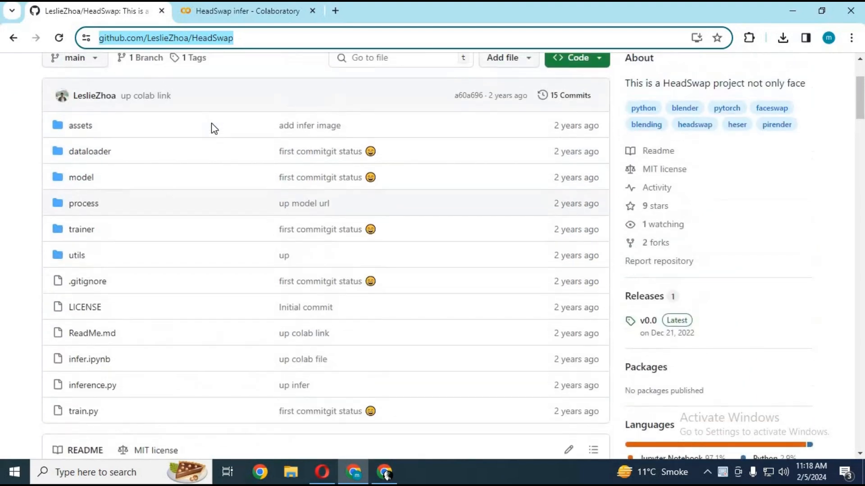
scroll("down", 3)
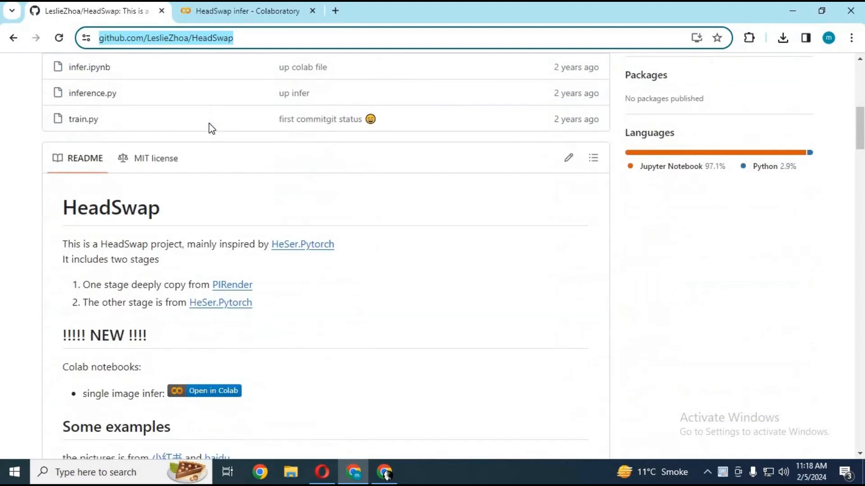
scroll("down", 3)
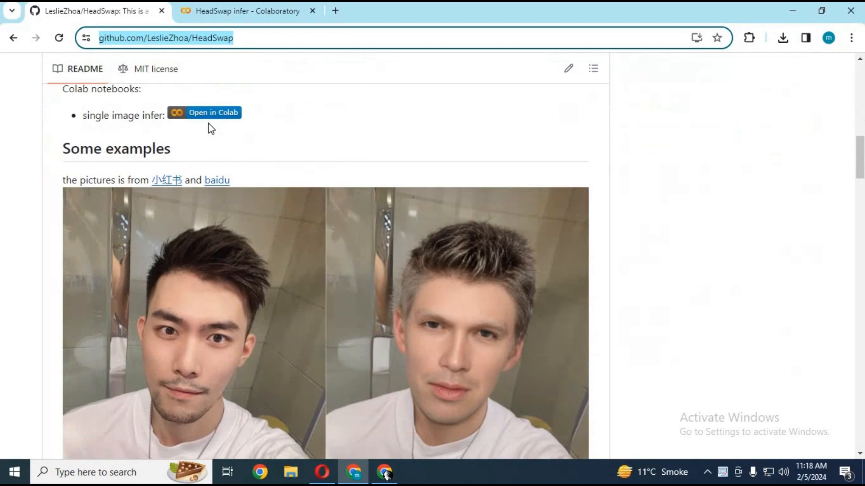
scroll("down", 3)
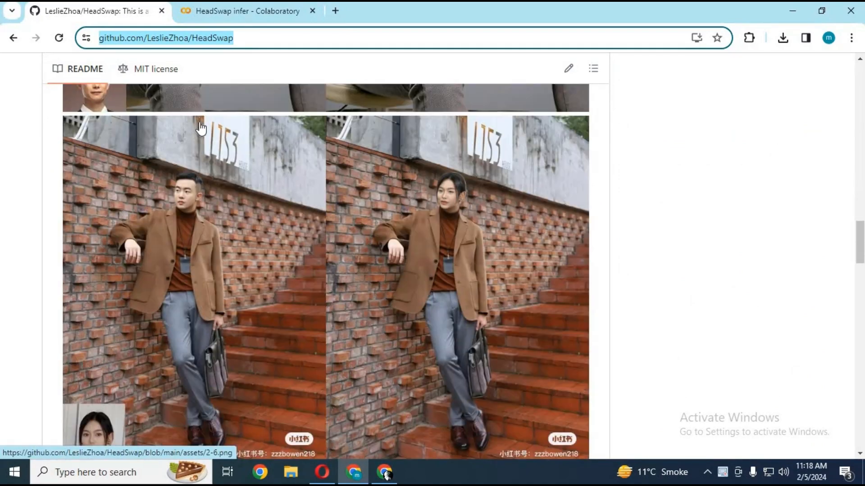
scroll("down", 3)
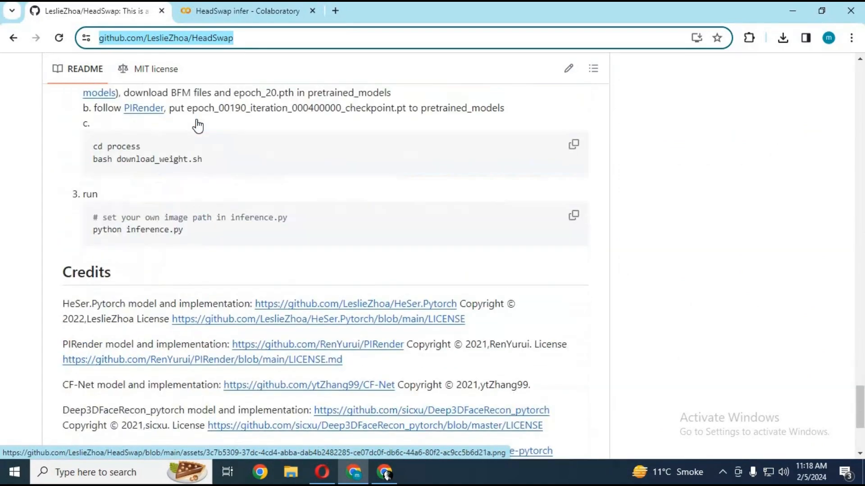
scroll("up", 3)
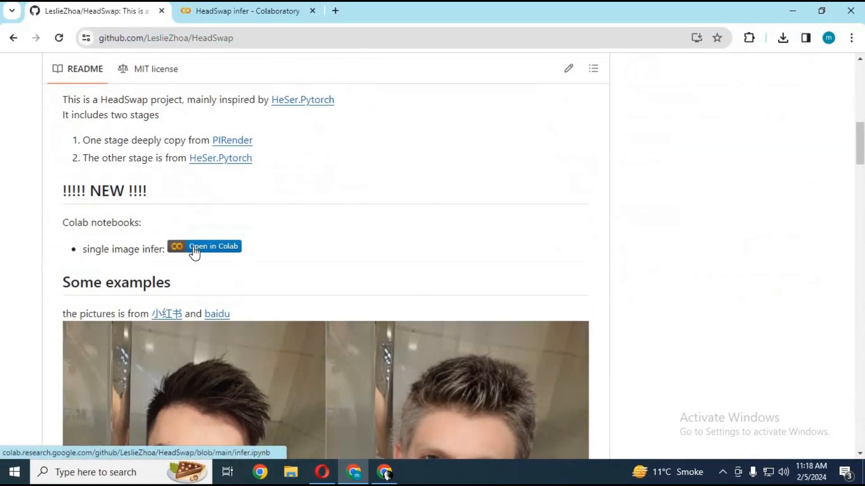
left_click(204, 246)
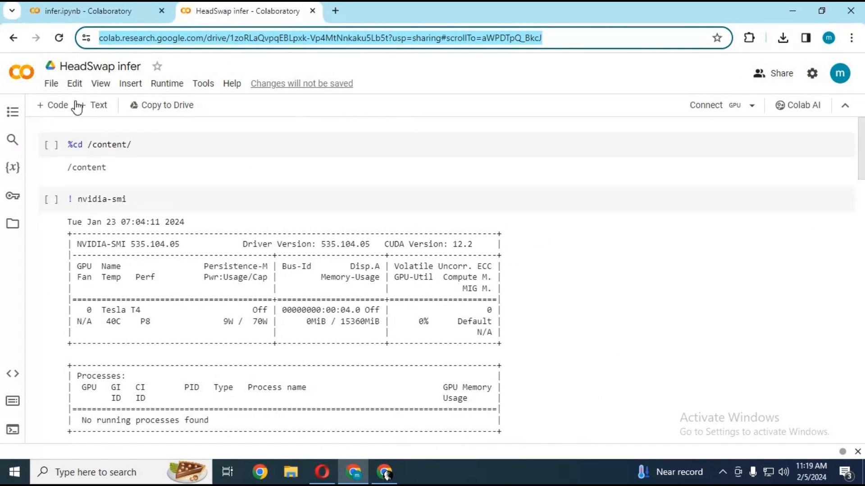
mouse_move(167, 83)
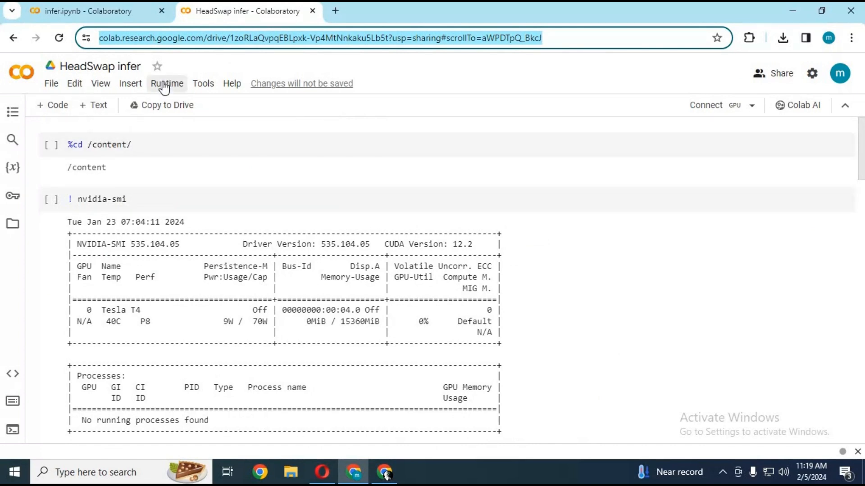
Step: Set the notebook's runtime type to a T4 GPU accelerator and save it
left_click(166, 83)
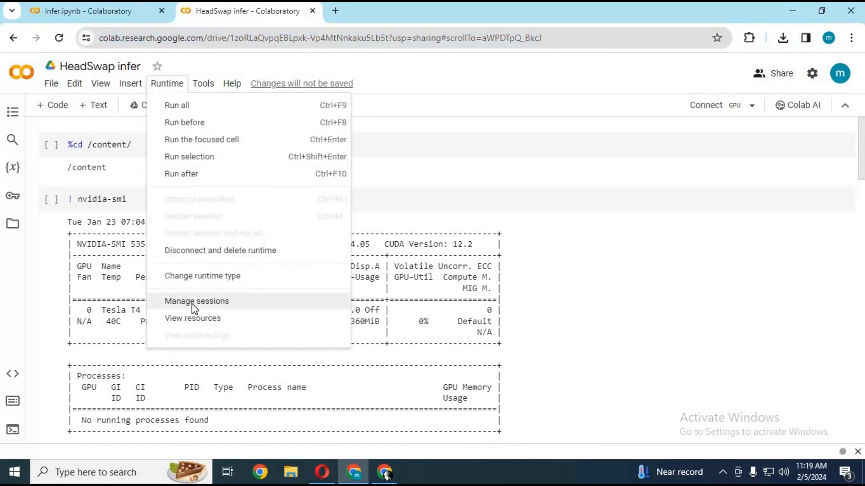
left_click(202, 276)
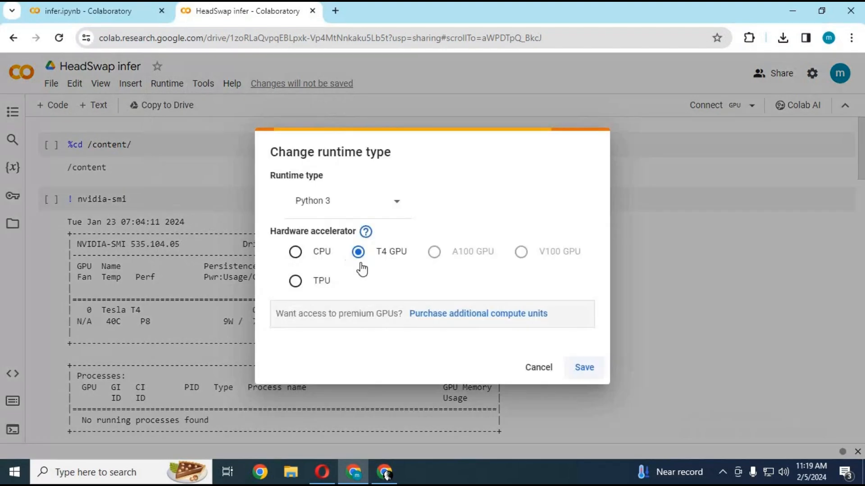
mouse_move(411, 228)
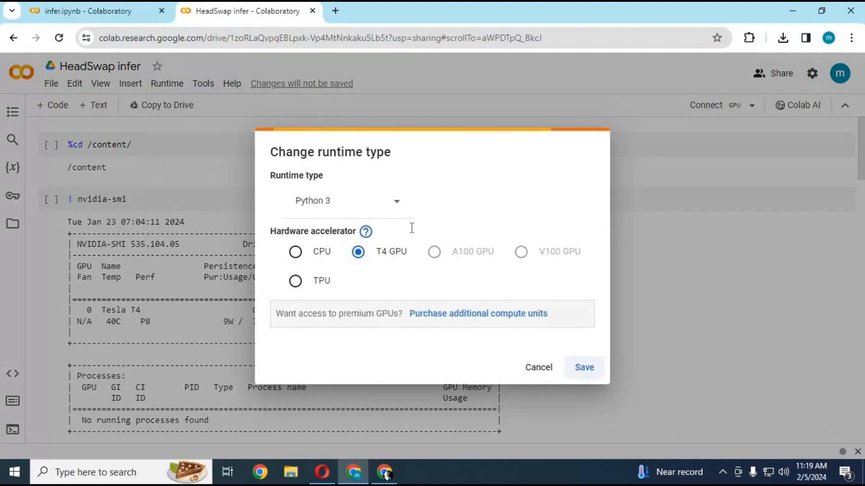
left_click(583, 367)
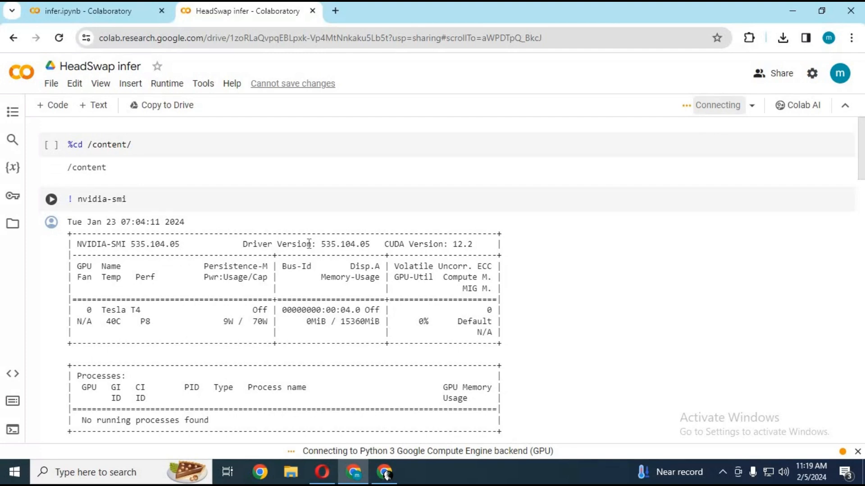
mouse_move(307, 241)
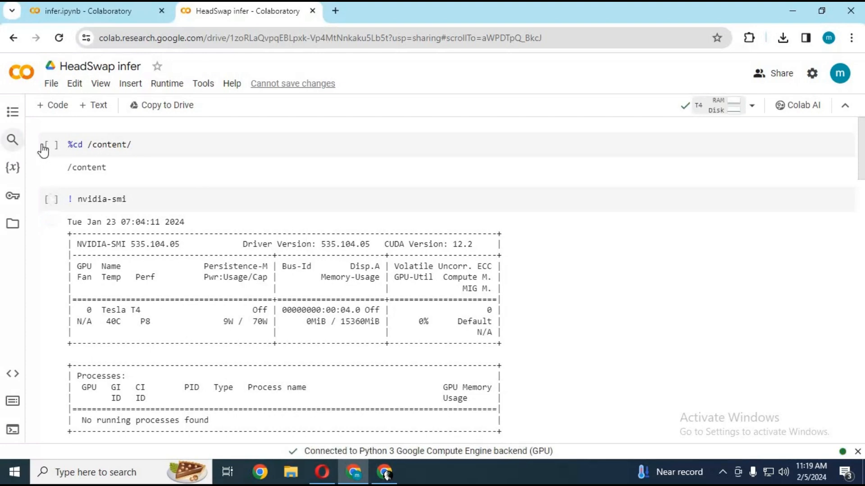
Step: Run the /content cell despite the untrusted-notebook warning and review the sample head-swap output
left_click(50, 144)
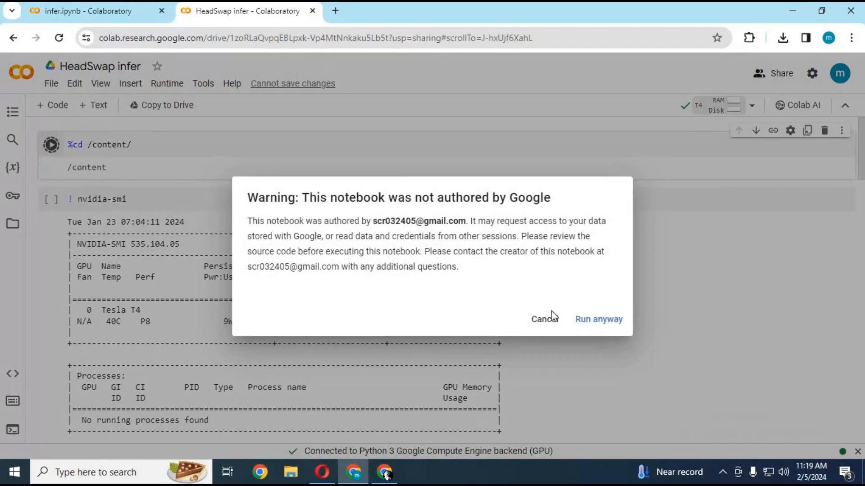
left_click(598, 318)
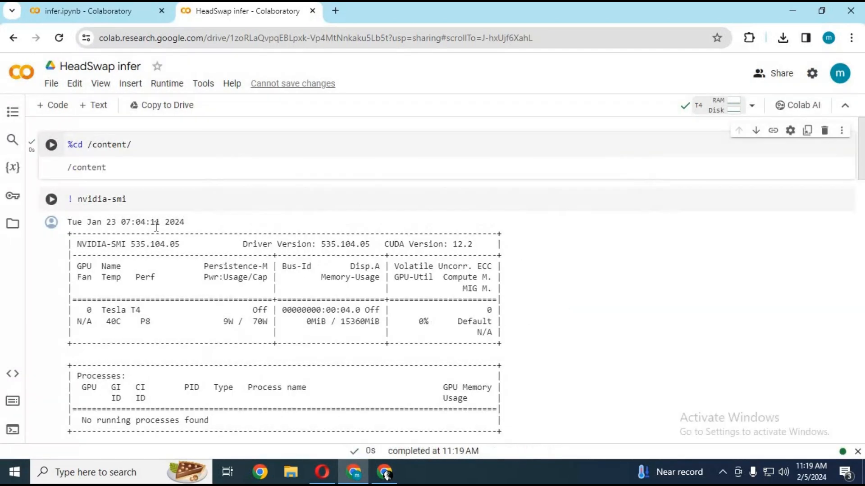
scroll("down", 3)
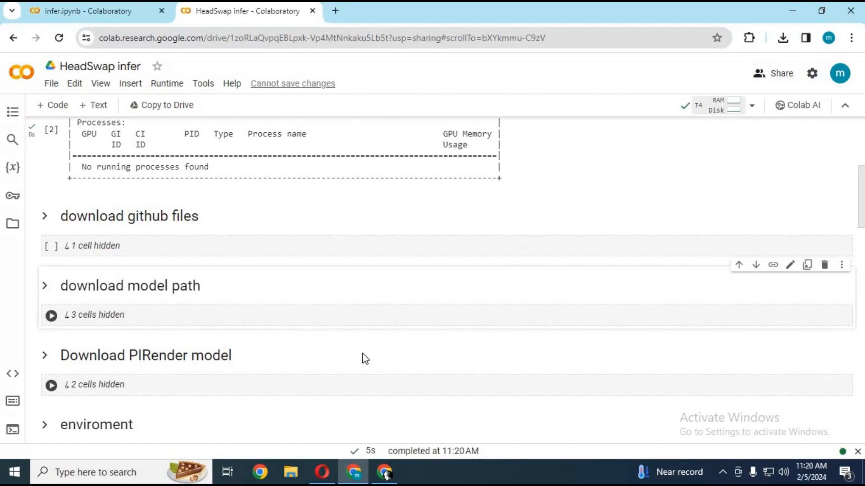
scroll("down", 3)
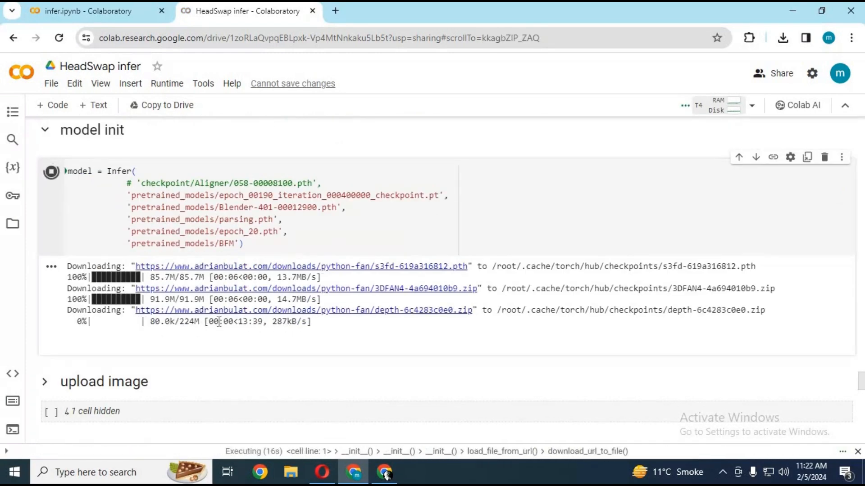
scroll("down", 3)
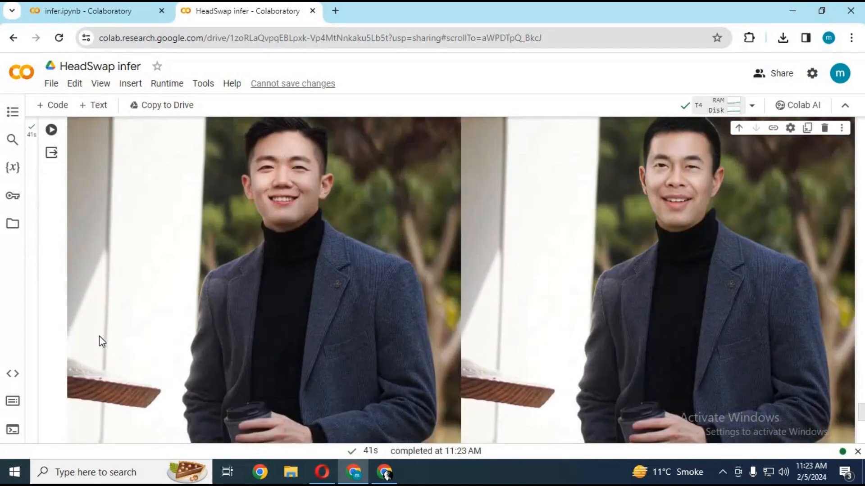
scroll("down", 3)
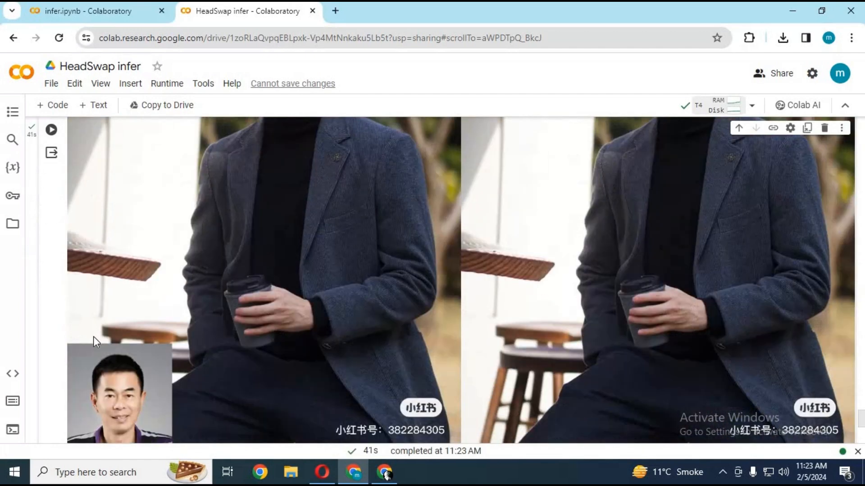
scroll("down", 3)
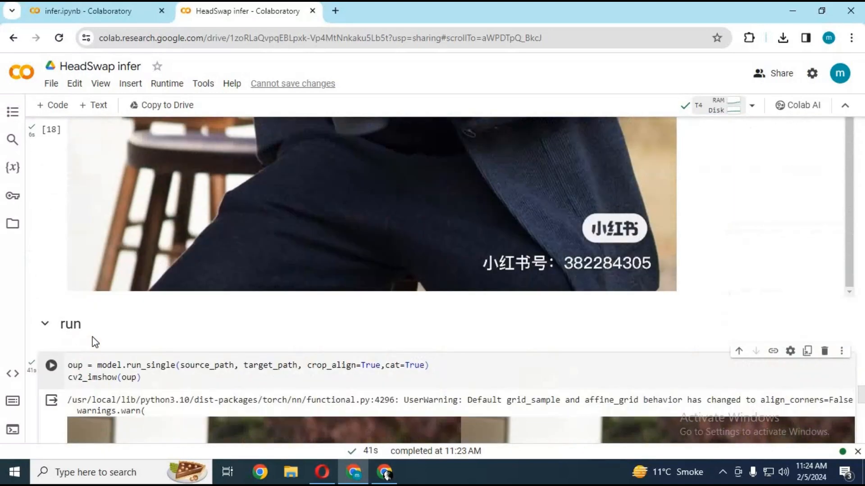
scroll("up", 3)
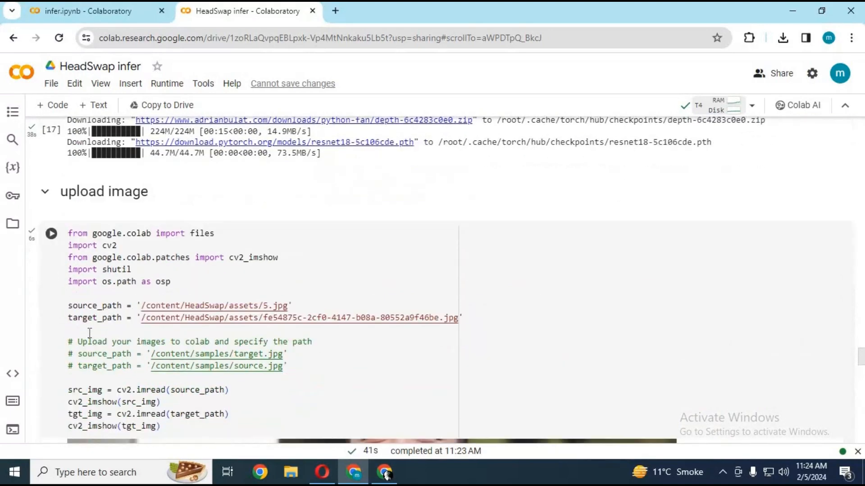
Step: Upload photos 1.jpg and 2.jpg into the runtime files, accepting the file-deletion warning
left_click(51, 233)
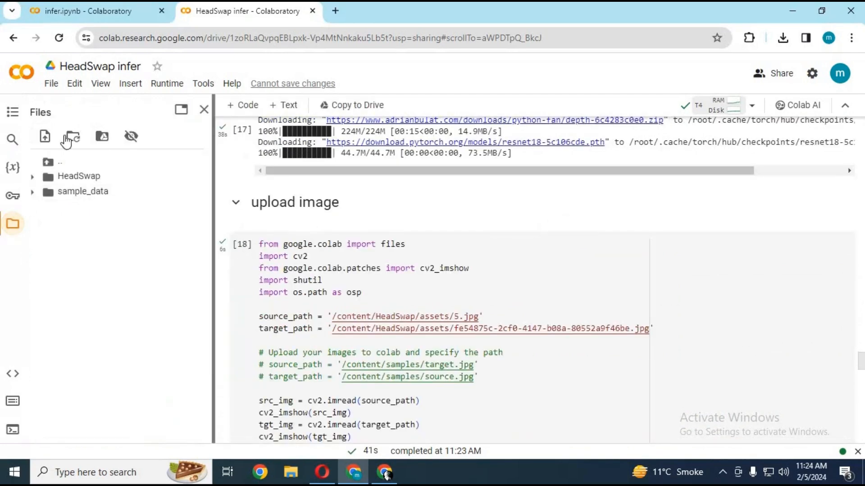
left_click(44, 136)
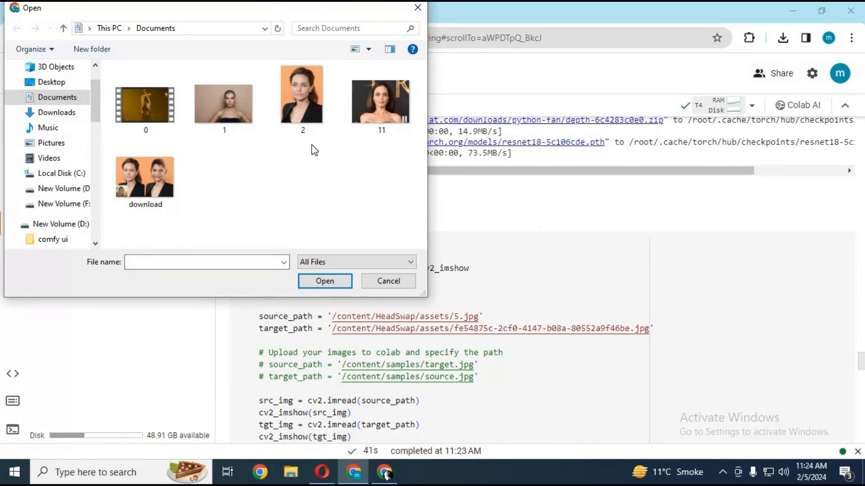
mouse_move(296, 155)
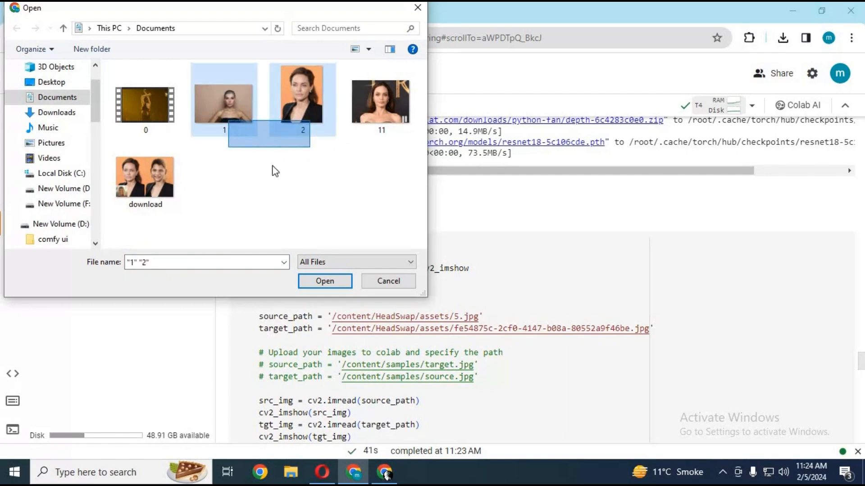
left_click(324, 281)
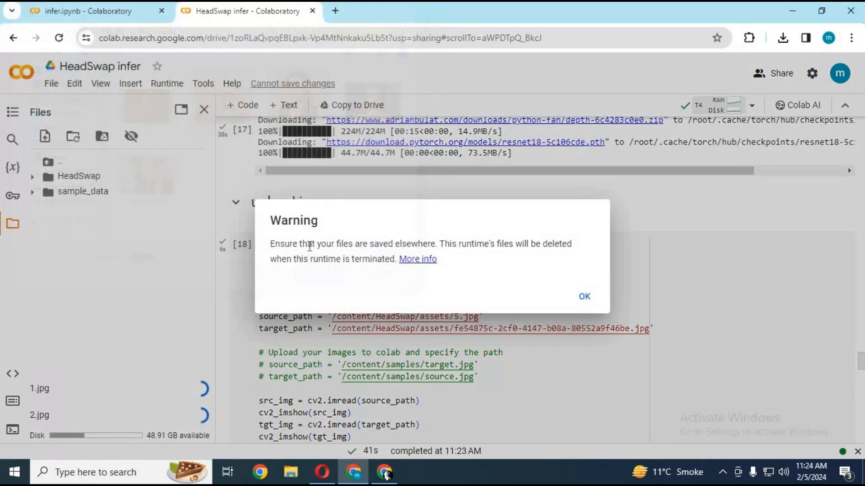
left_click(583, 296)
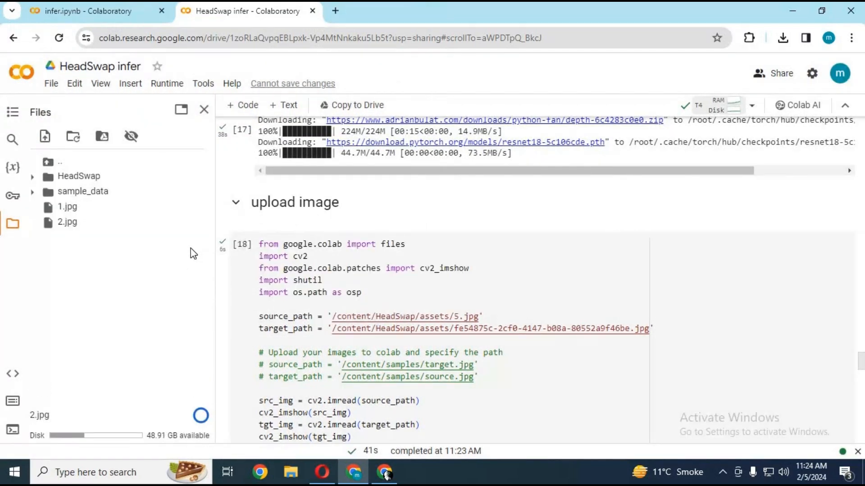
mouse_move(38, 184)
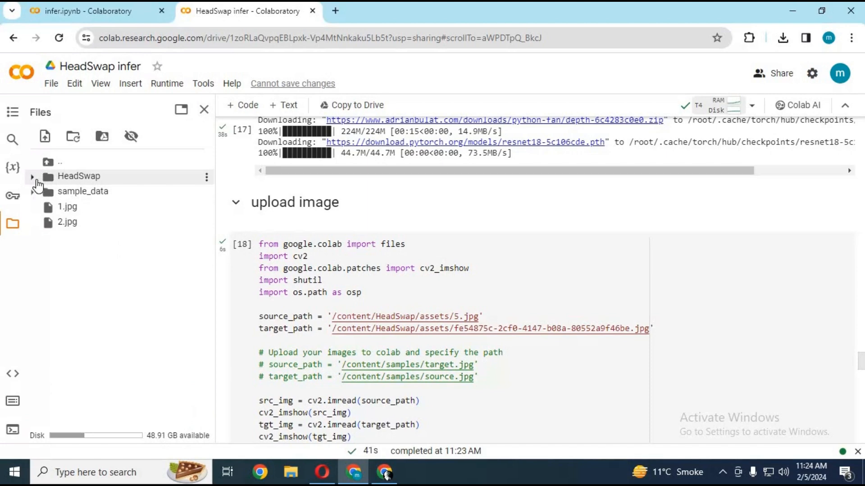
Step: Point source_path to assets/1.jpg and target_path to assets/2.jpg, then run the upload image cell
left_click(32, 175)
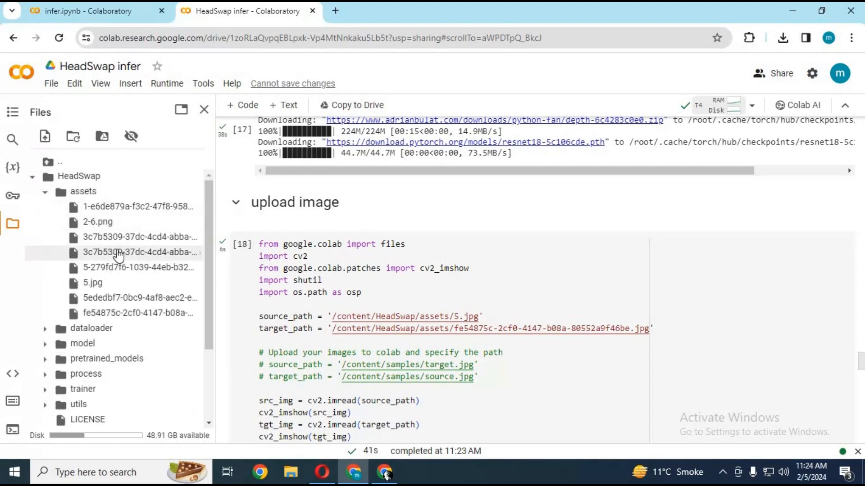
scroll("down", 3)
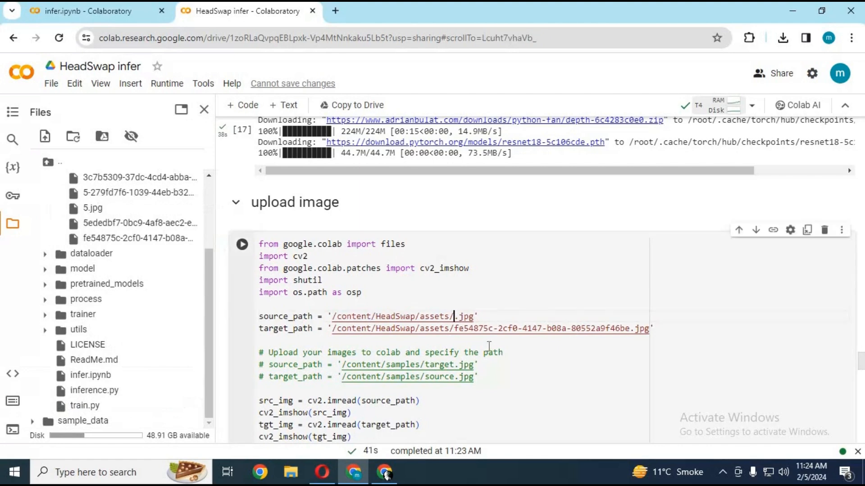
type("1")
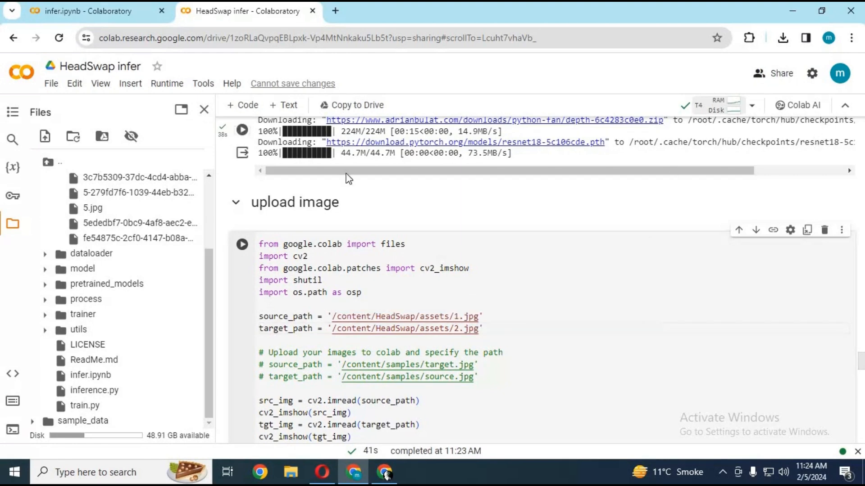
left_click(241, 244)
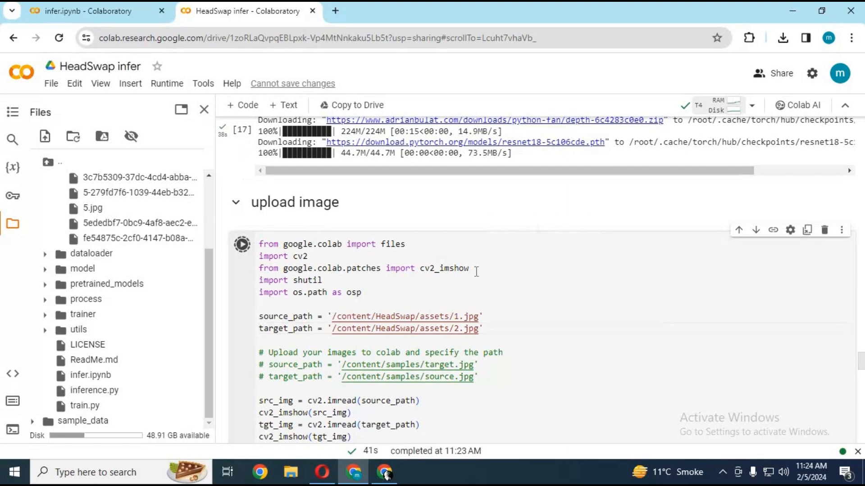
left_click(241, 244)
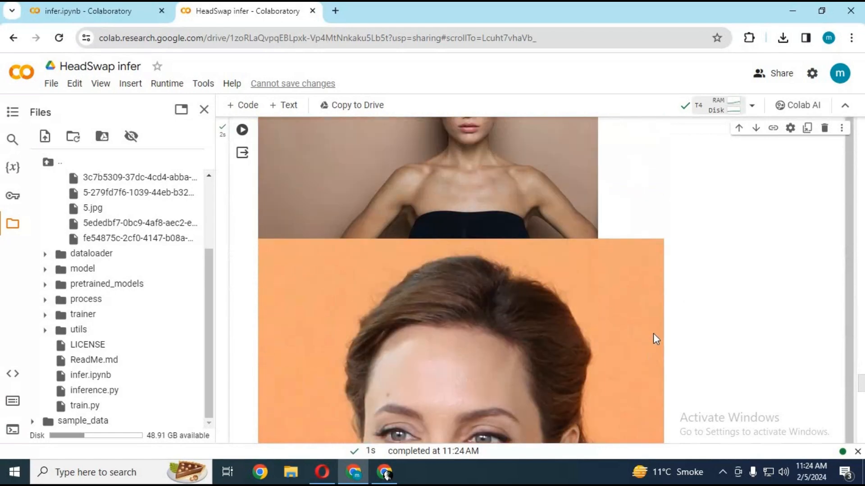
scroll("down", 3)
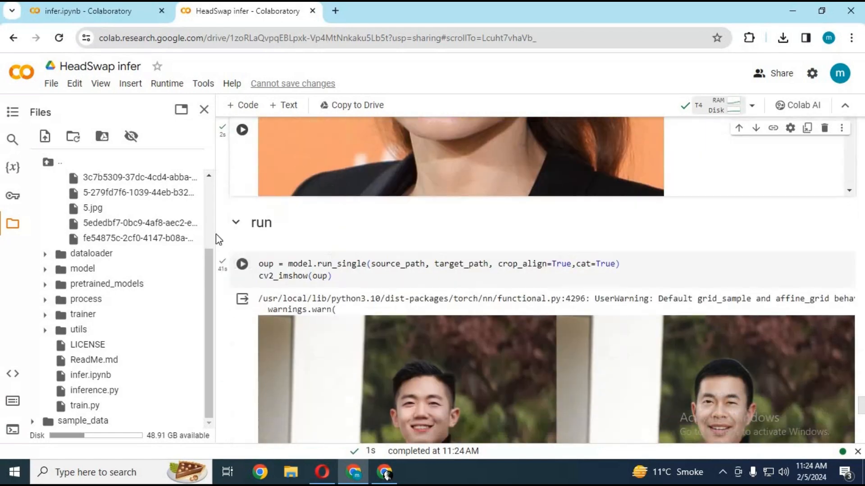
Step: Run the head swap on the new photos and scroll through the swapped-head result
left_click(241, 264)
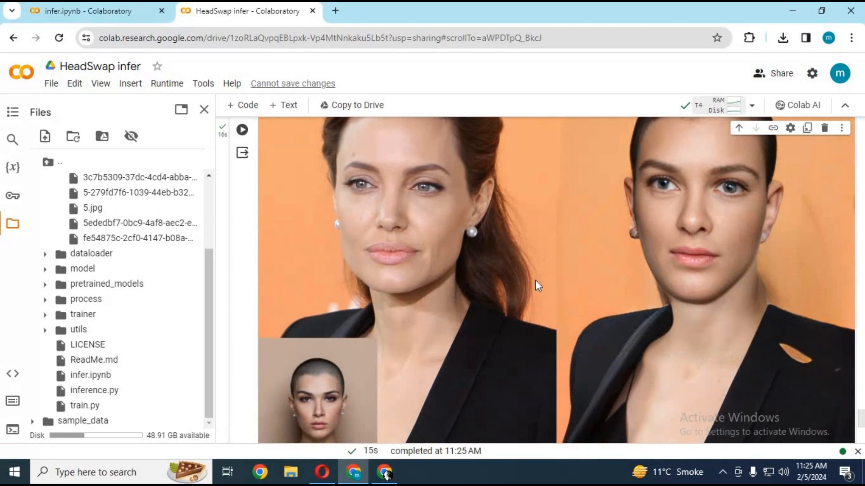
mouse_move(633, 240)
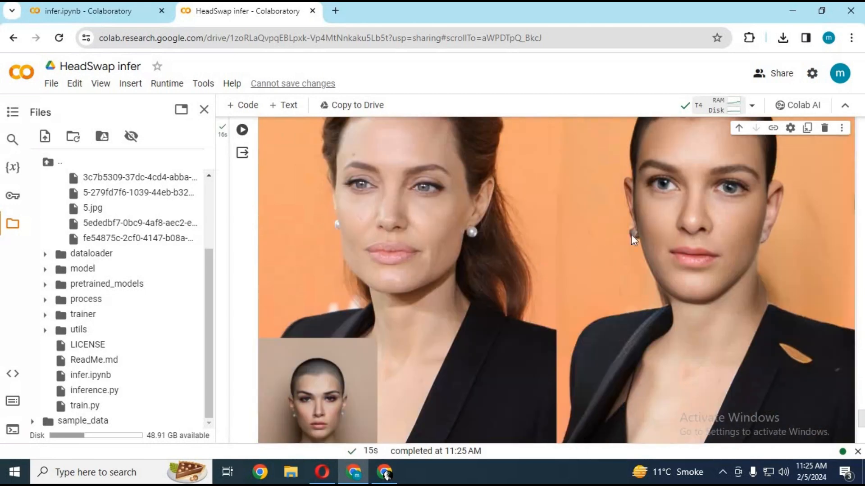
scroll("down", 3)
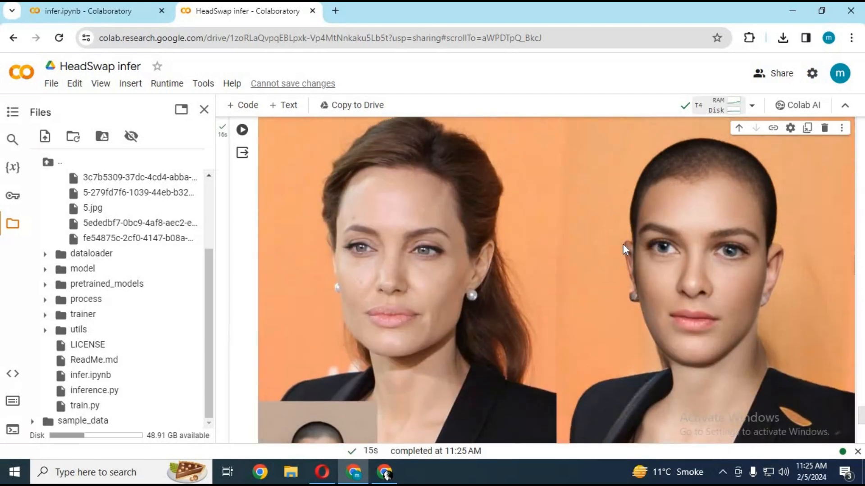
Step: Choose Save image as… on the result image to bring up the PNG Save As dialog
right_click(624, 249)
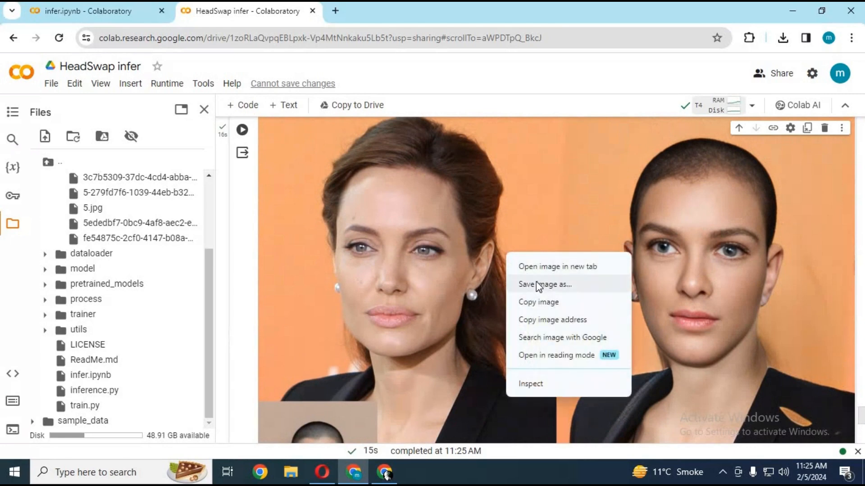
left_click(545, 284)
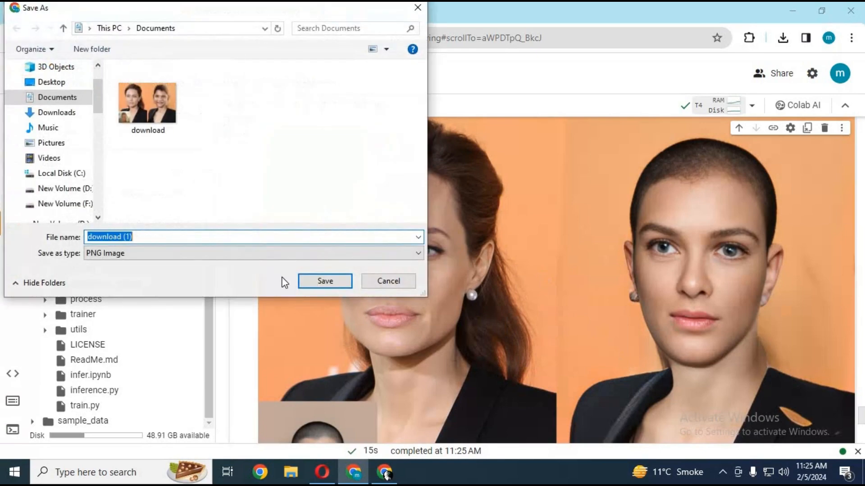